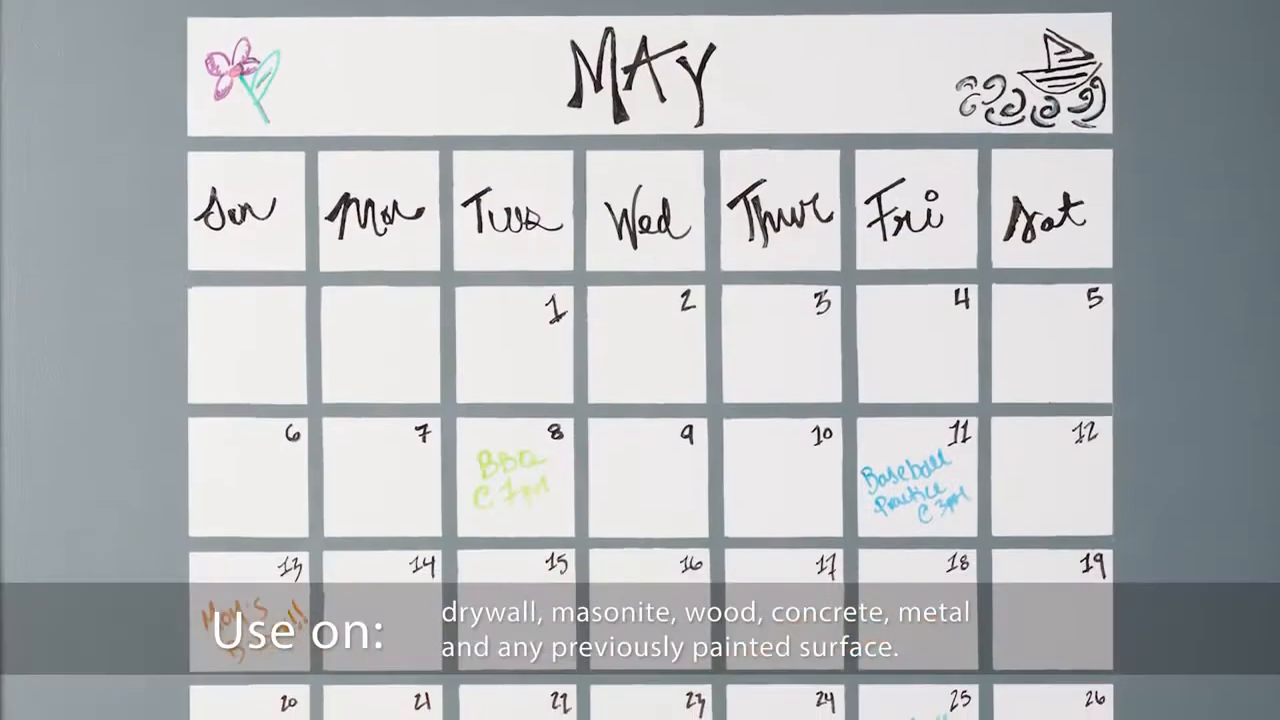
scroll(down, 3)
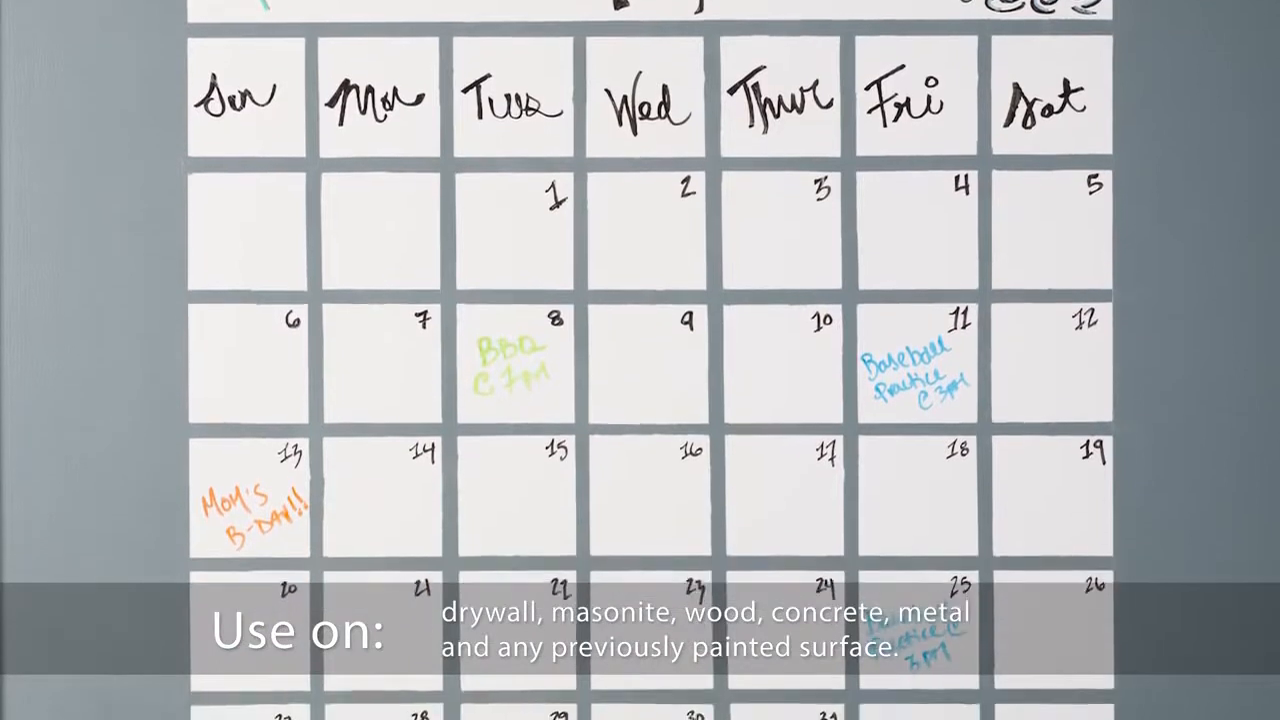
scroll(down, 3)
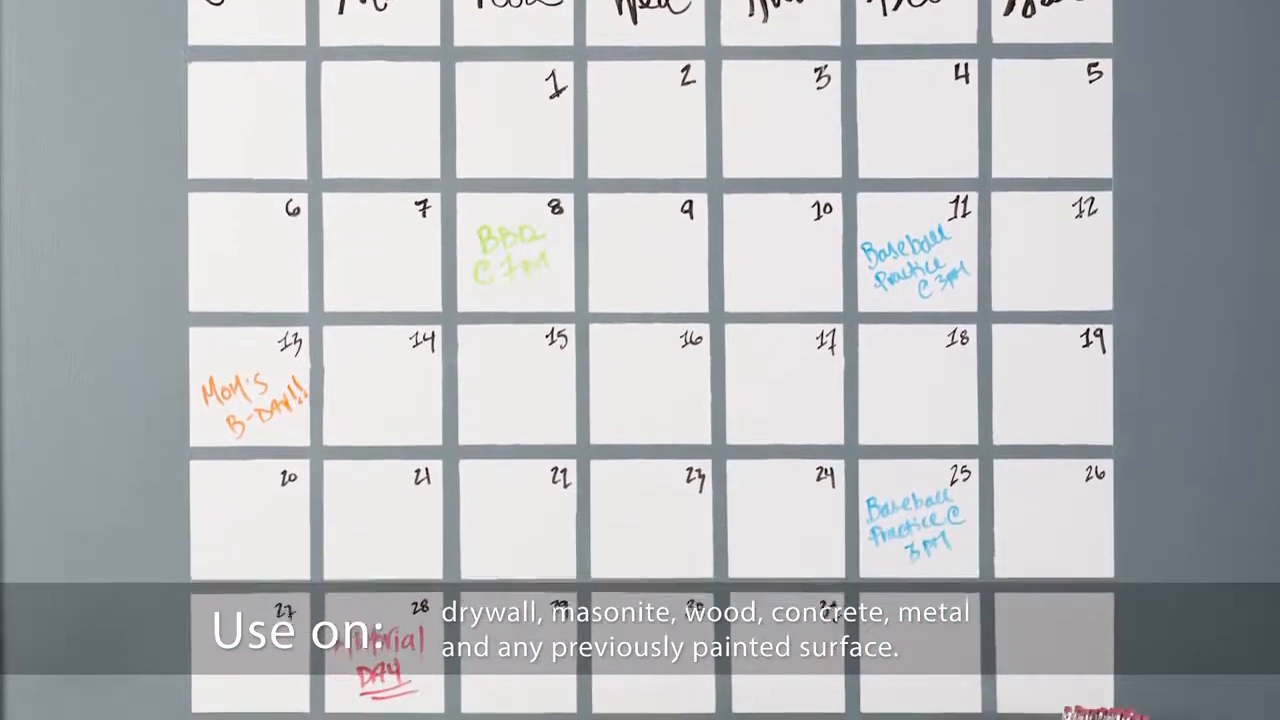